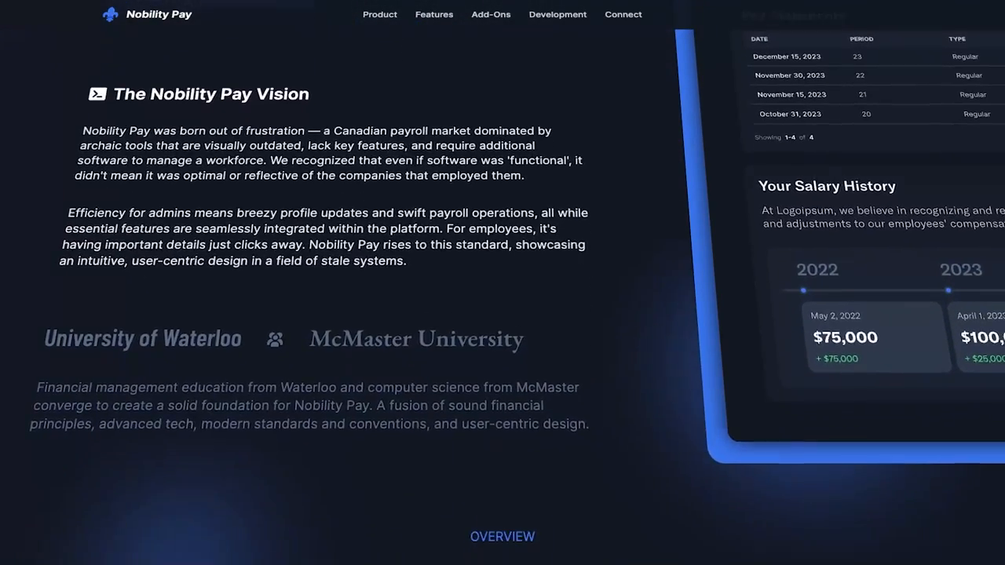
- Browse the Nobility Pay site, then drag Jira card PAY-105 into In Progress
scroll("down", 3)
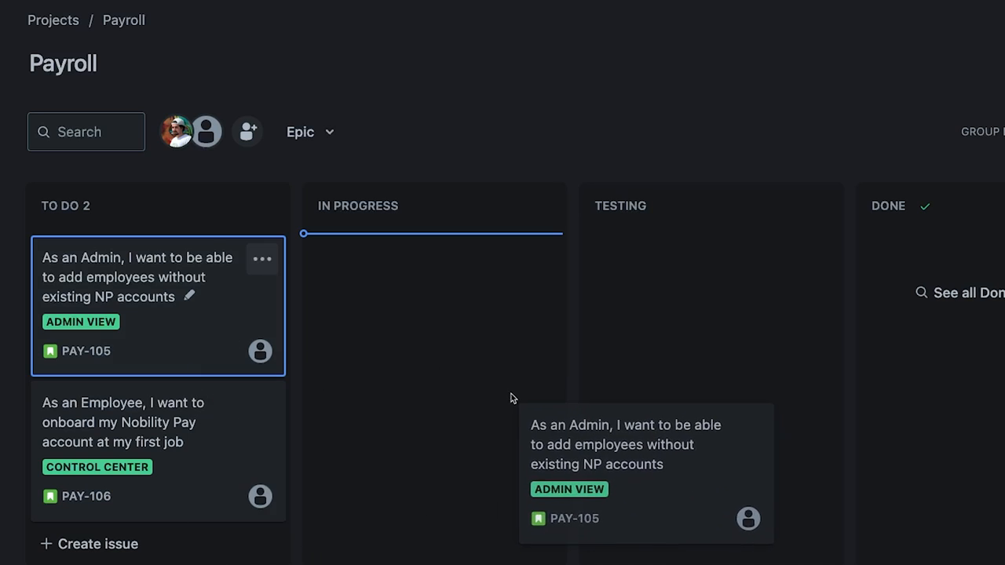
left_click_drag(157, 305, 434, 305)
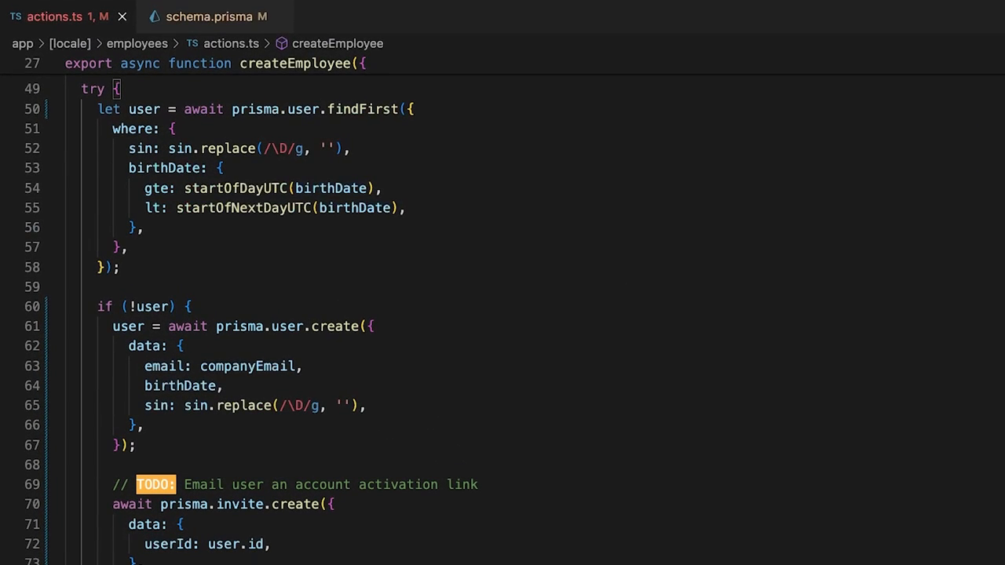
- Review createEmployee in actions.ts, then view the Invite model in schema.prisma
scroll("down", 3)
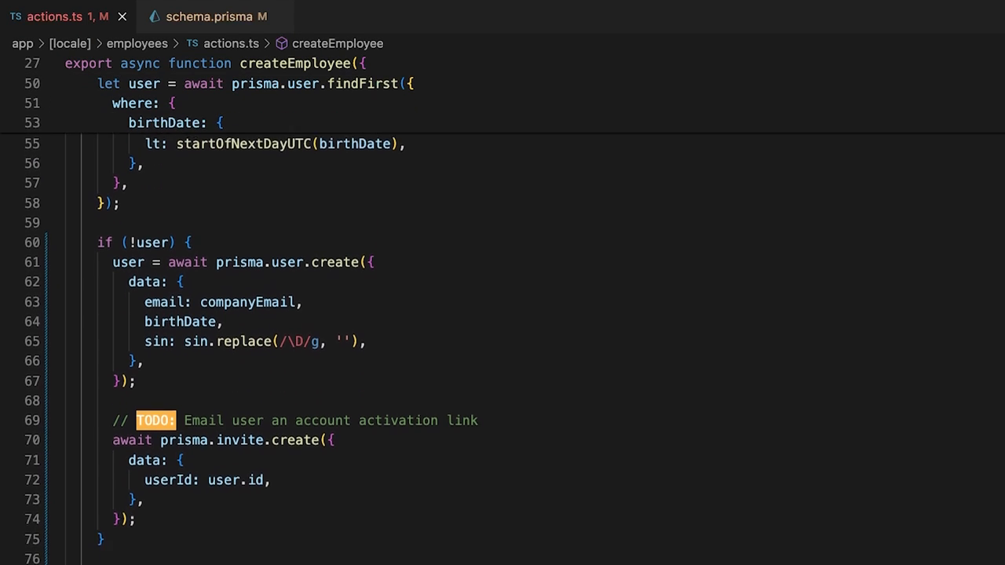
scroll("down", 3)
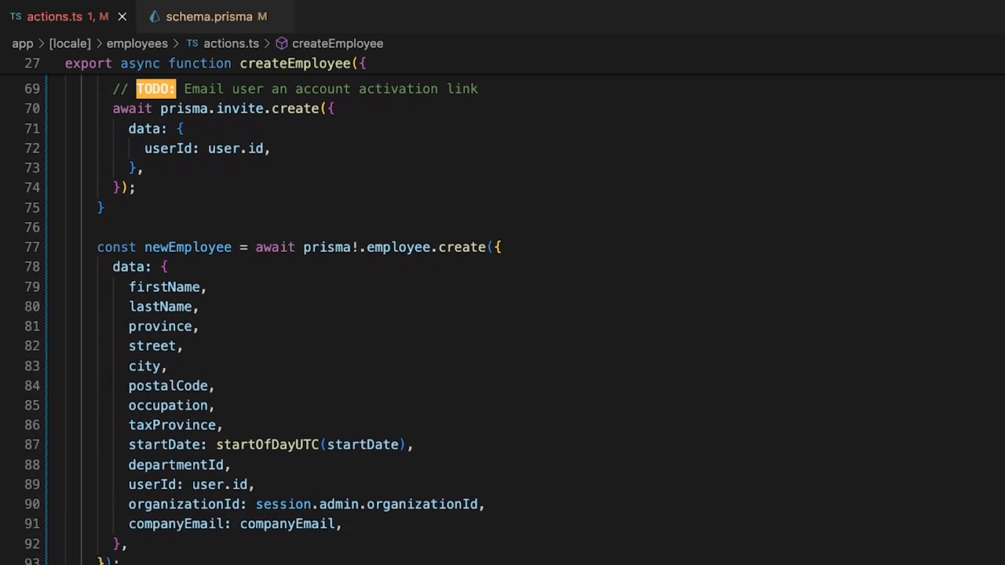
scroll("down", 3)
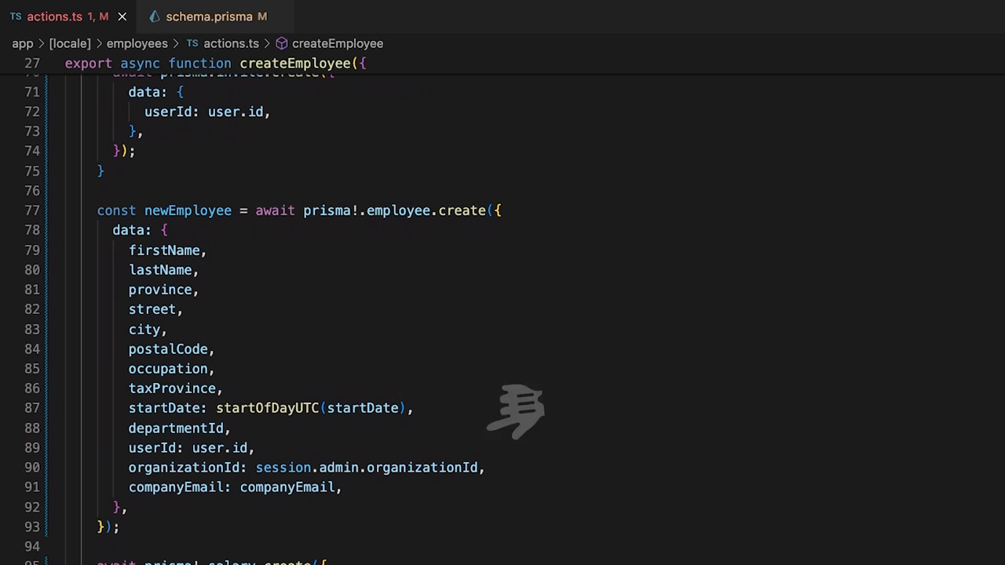
scroll("up", 3)
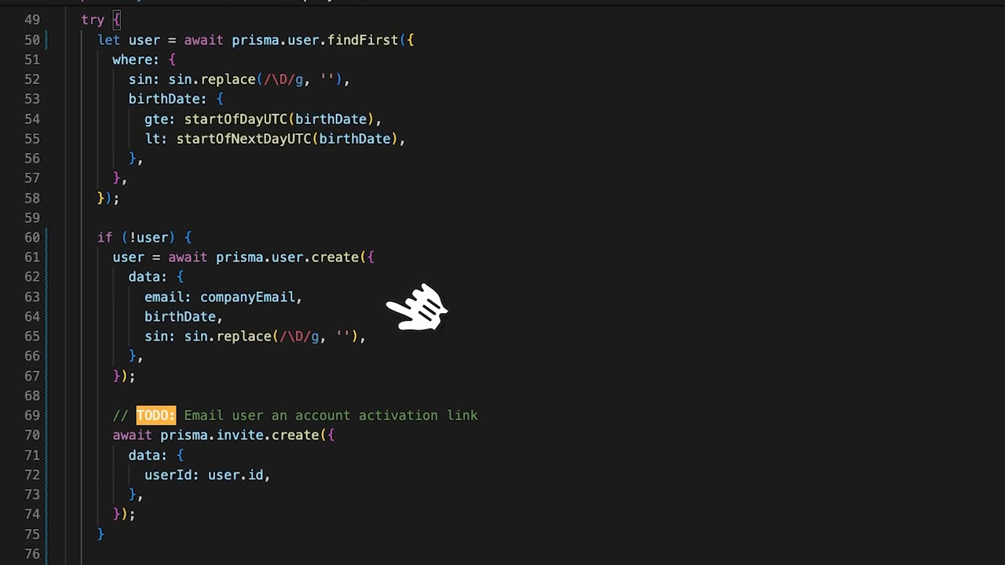
mouse_move(329, 482)
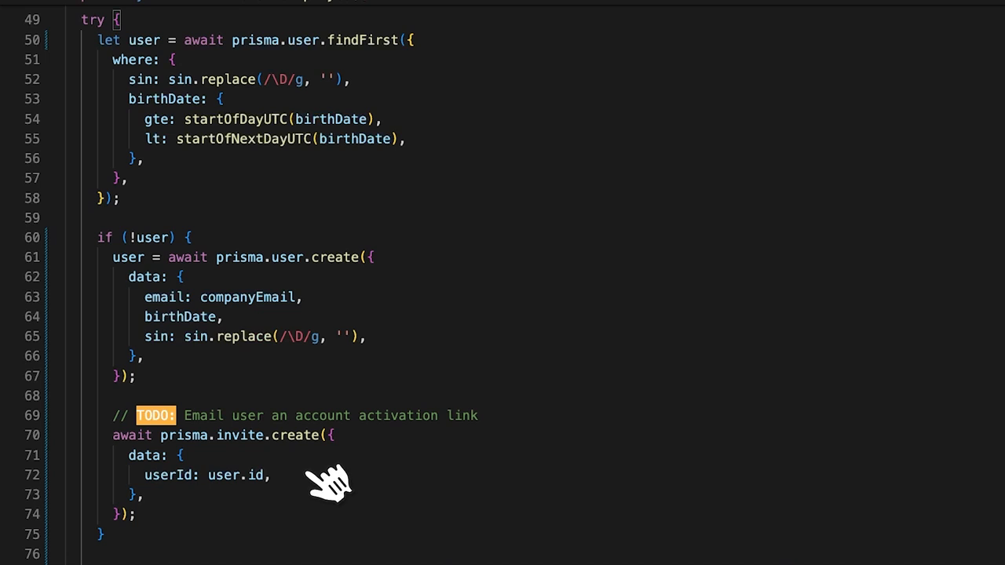
left_click(208, 16)
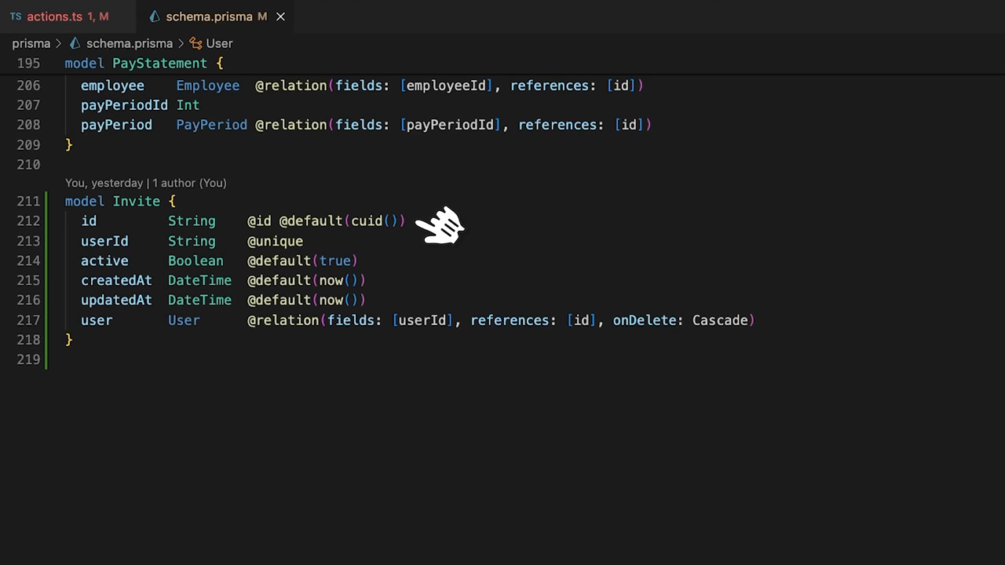
mouse_move(368, 255)
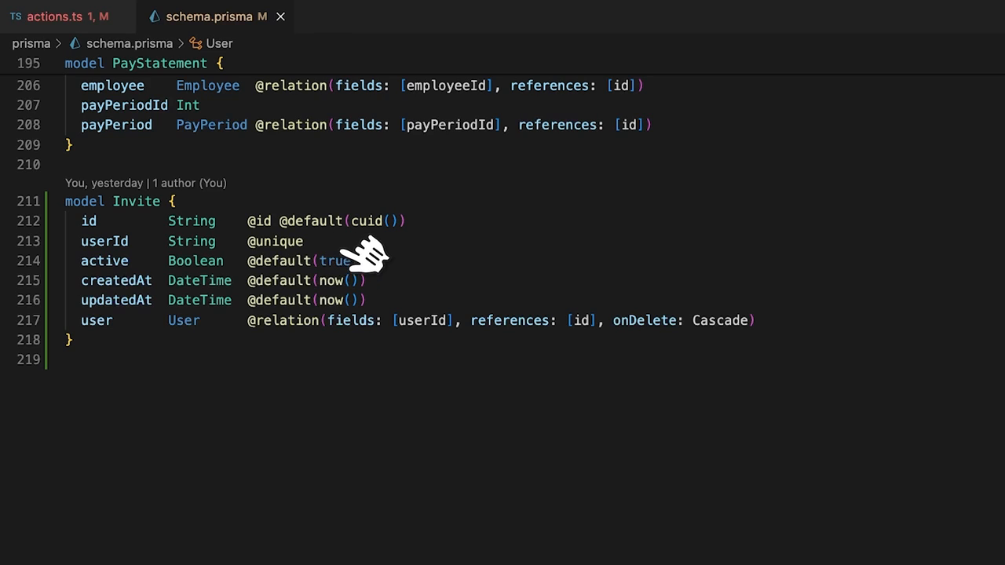
mouse_move(396, 264)
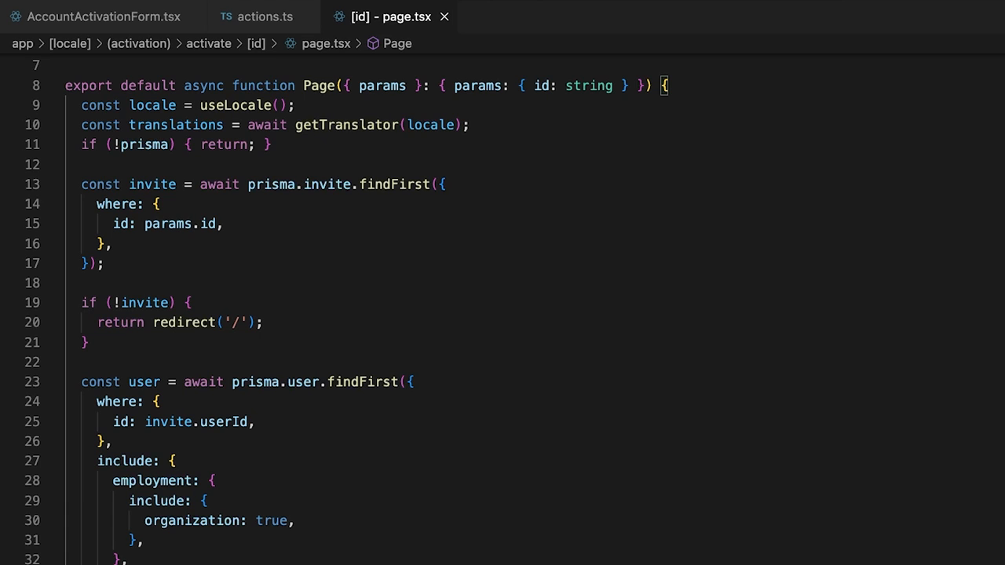
mouse_move(589, 137)
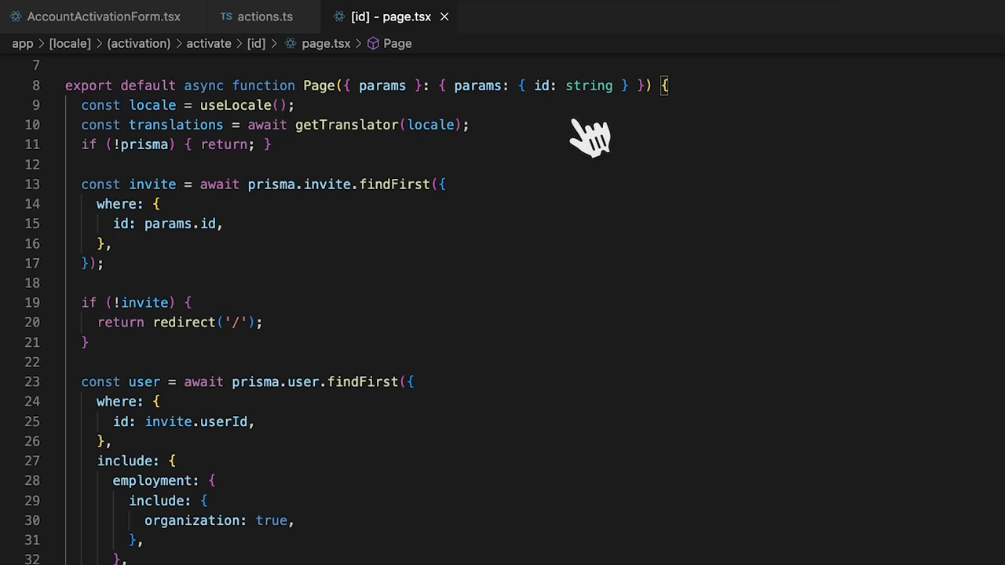
mouse_move(594, 125)
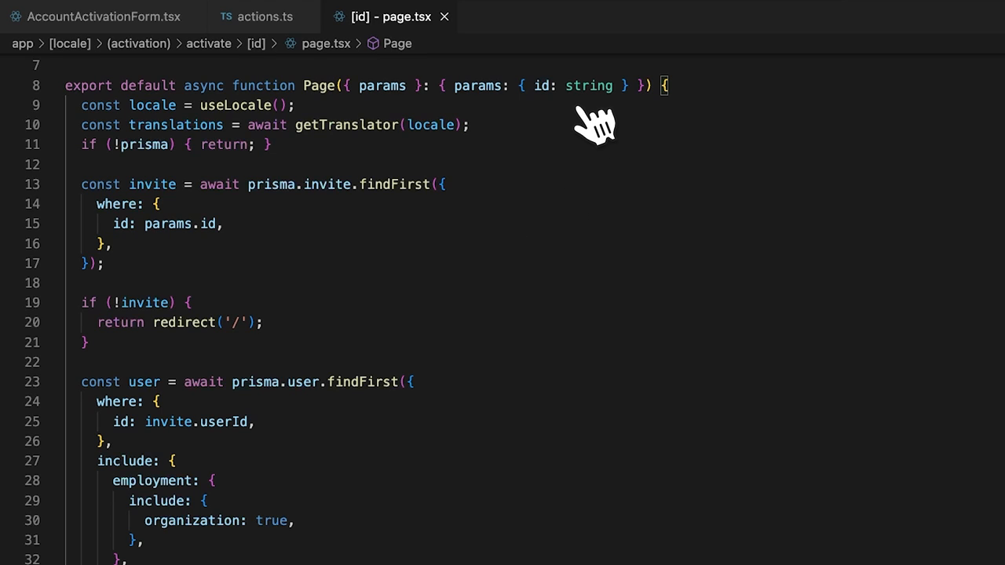
mouse_move(401, 240)
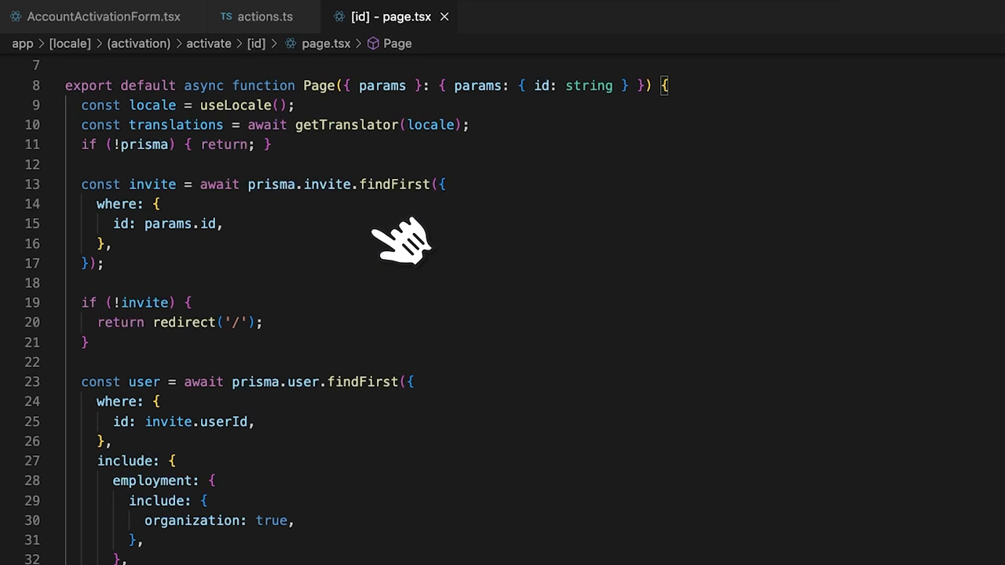
mouse_move(373, 463)
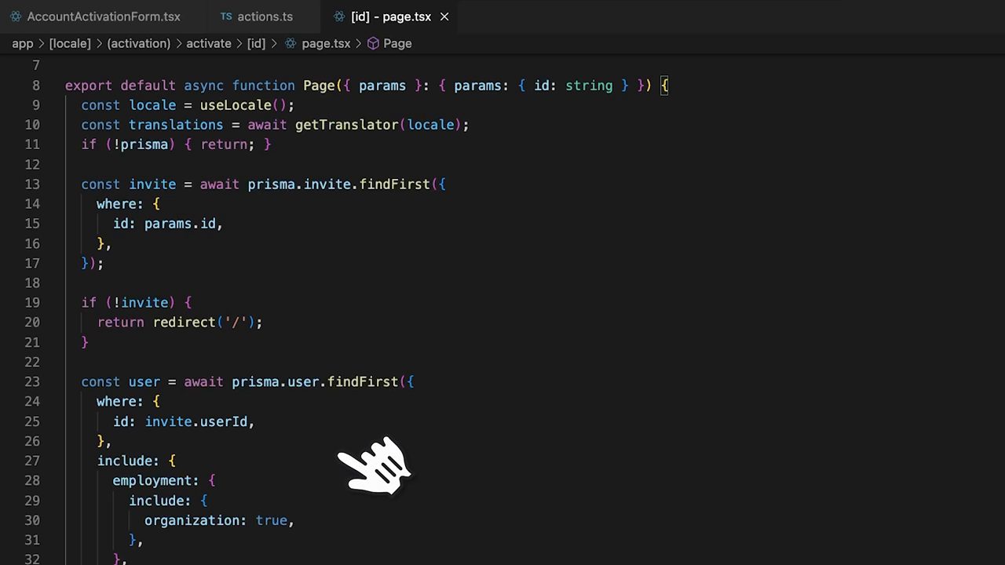
- Scroll through the activate [id] page.tsx invite lookup, redirect, and activation markup
scroll("down", 3)
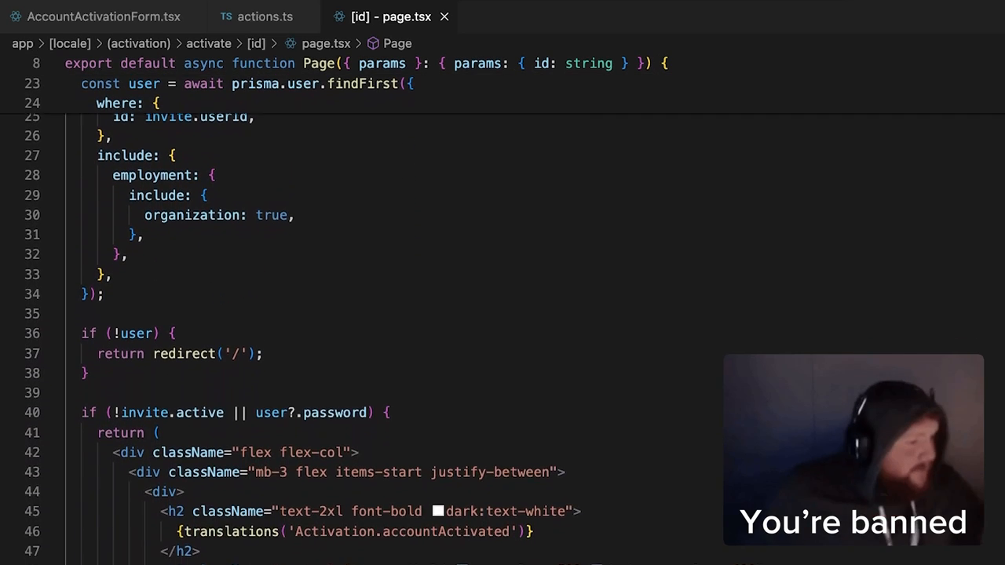
scroll("down", 3)
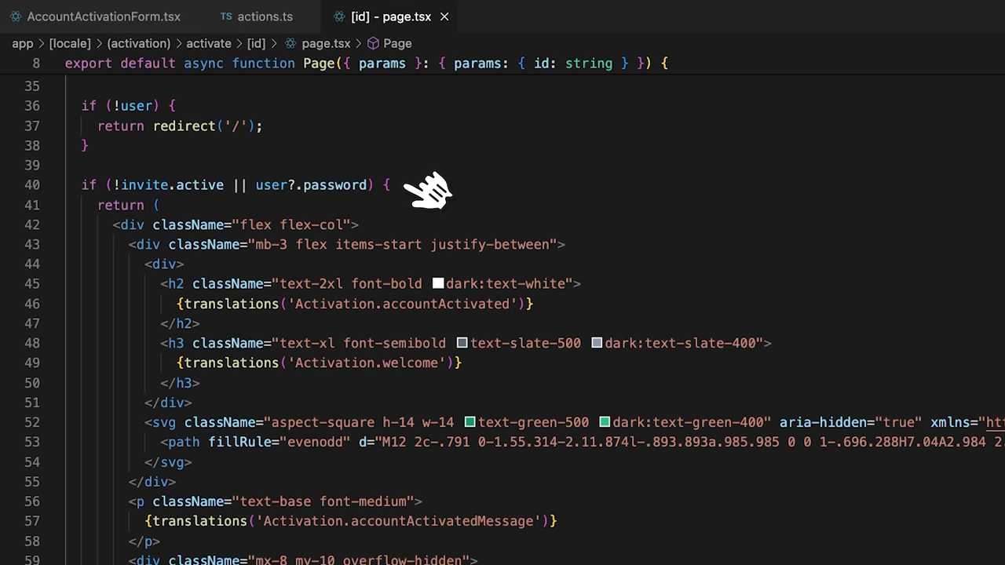
mouse_move(651, 412)
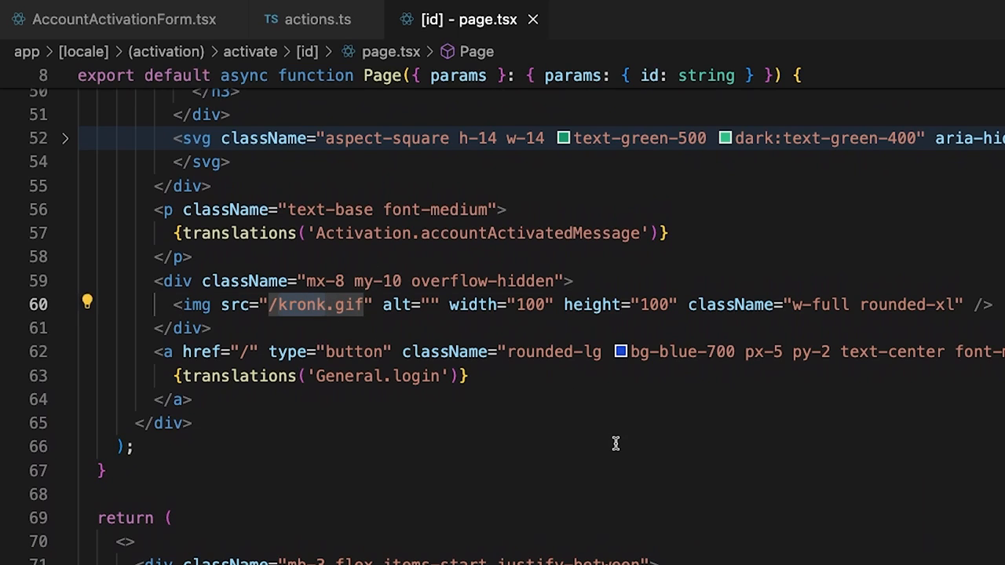
scroll("down", 3)
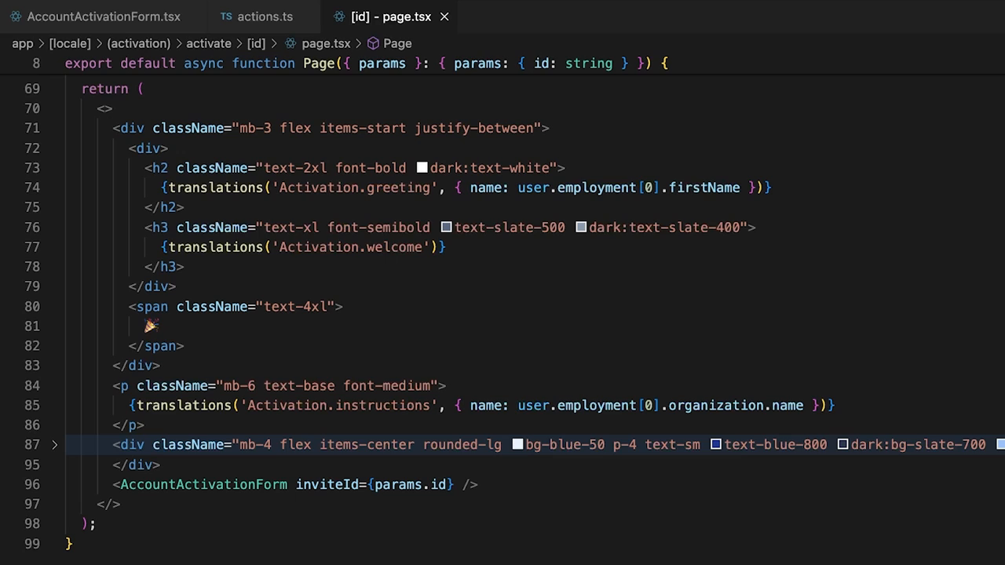
mouse_move(518, 498)
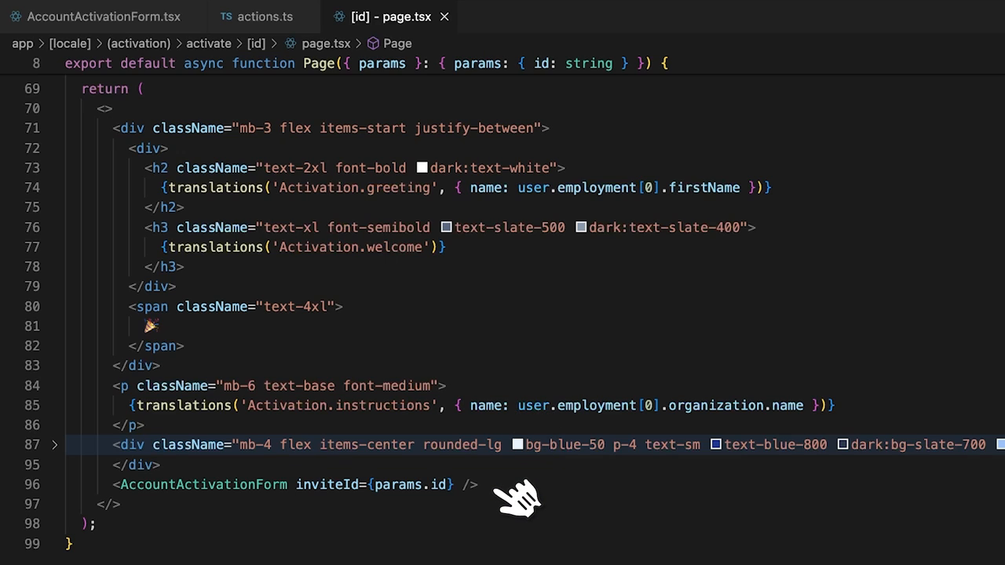
- Scroll AccountActivationForm.tsx through handleSubmit calling activateUserAccount and the password form JSX
left_click(95, 15)
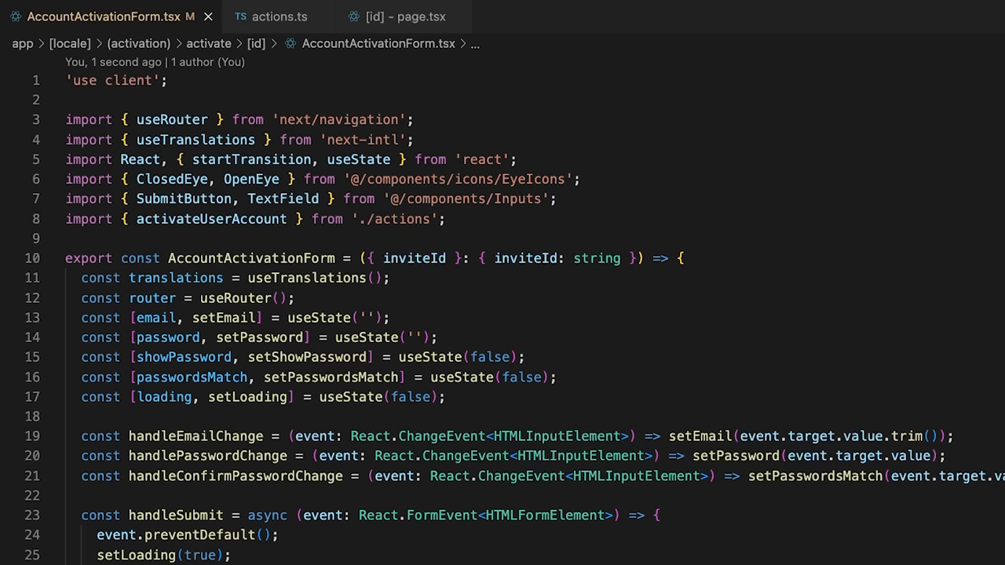
scroll("down", 3)
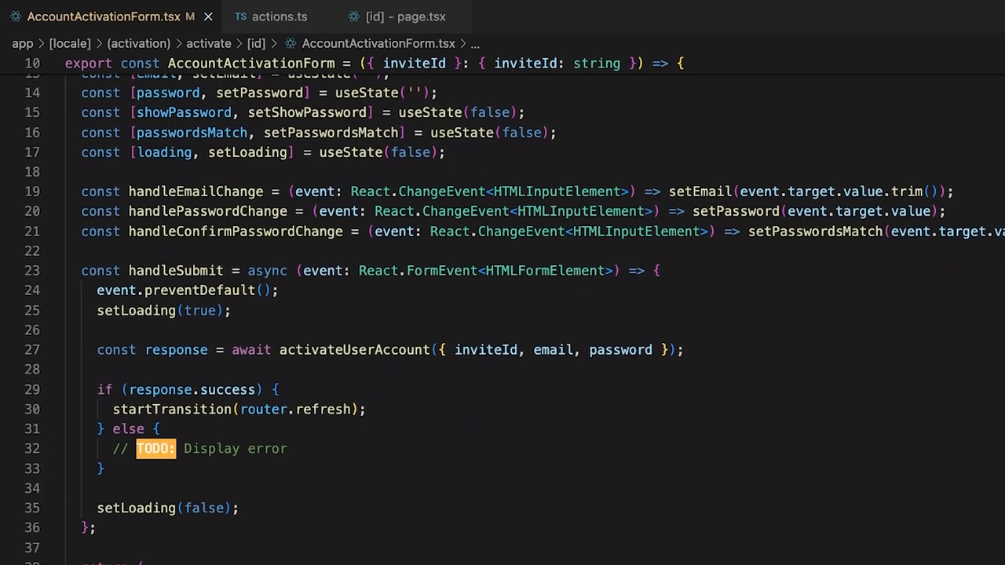
scroll("down", 3)
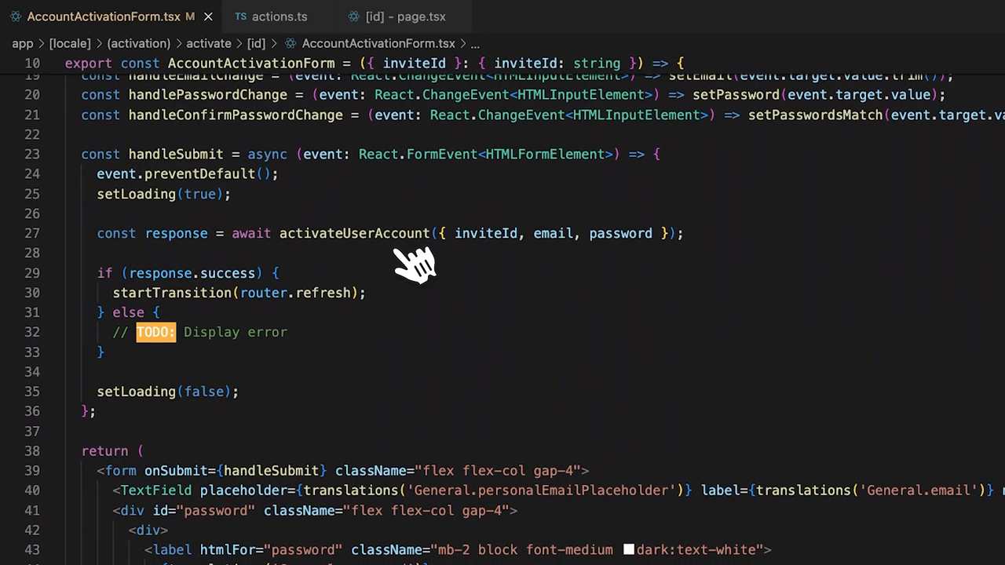
mouse_move(510, 263)
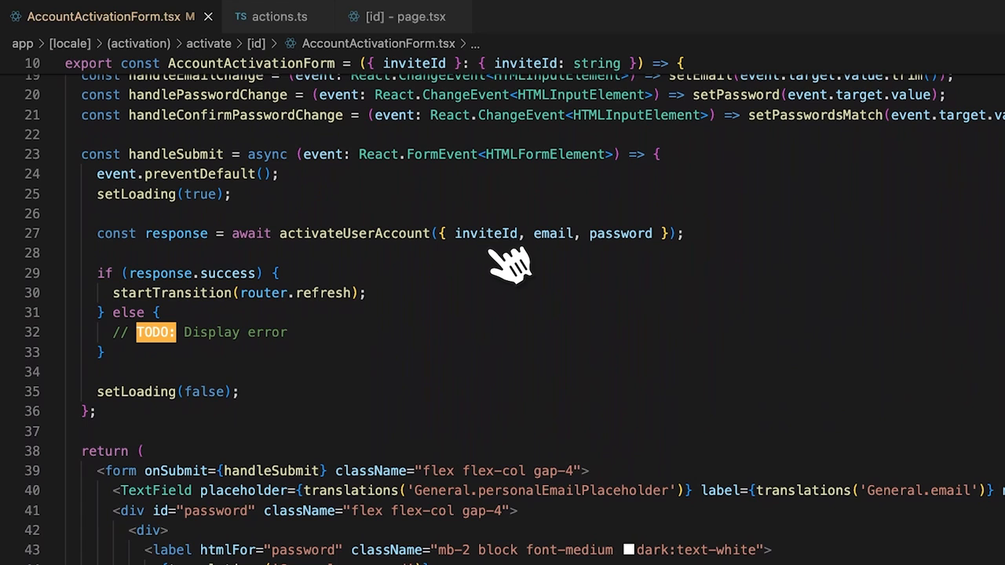
mouse_move(627, 263)
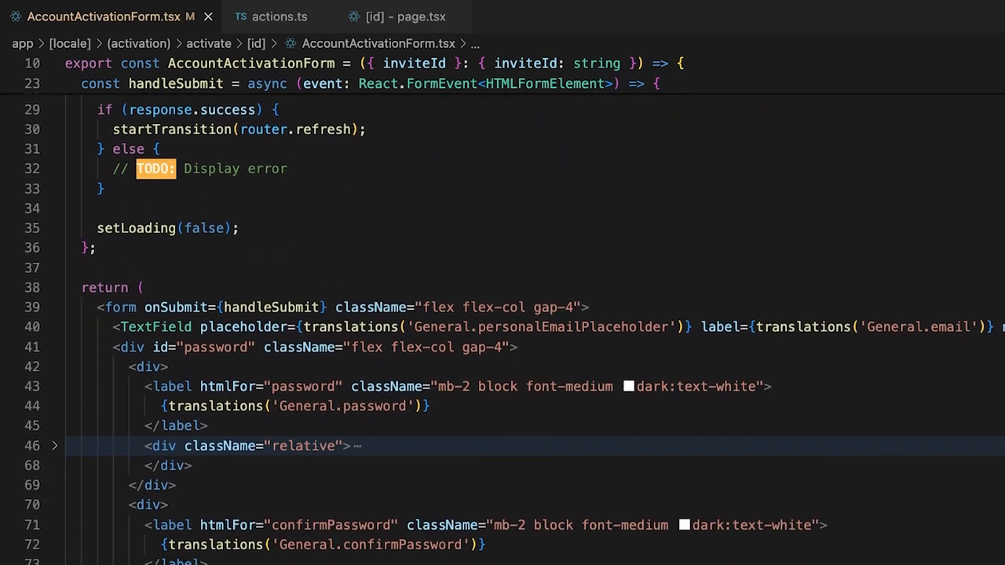
scroll("down", 3)
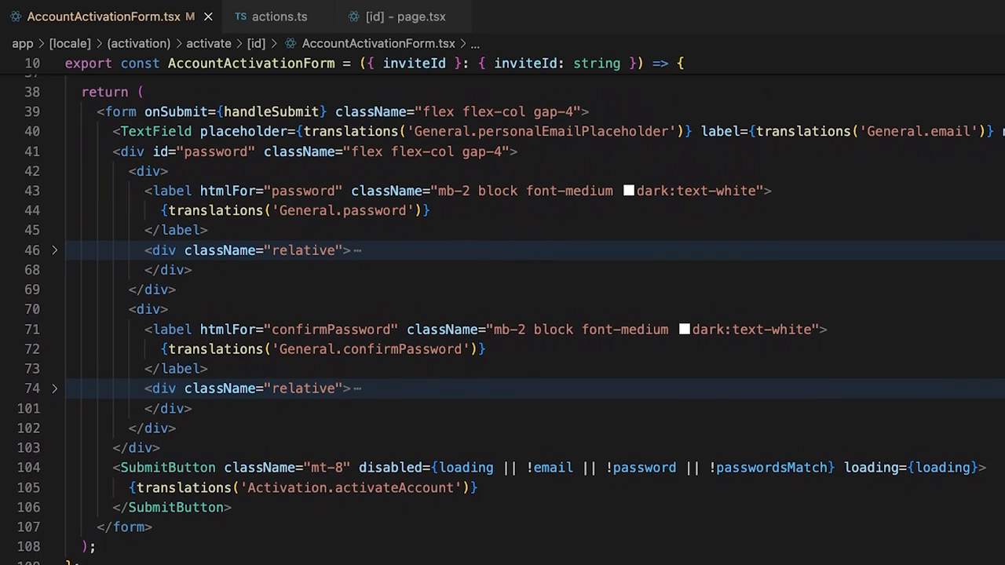
left_click(264, 16)
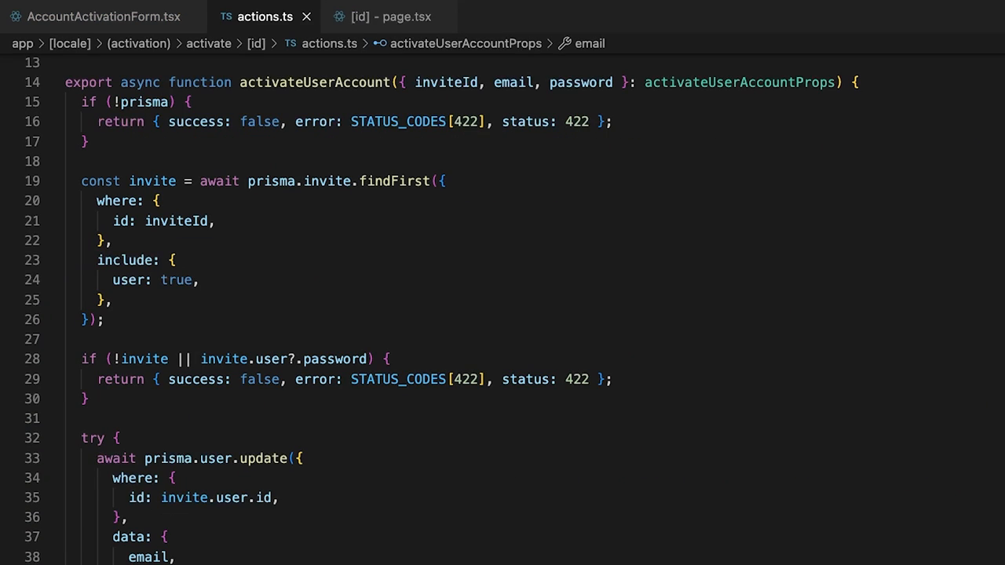
mouse_move(384, 221)
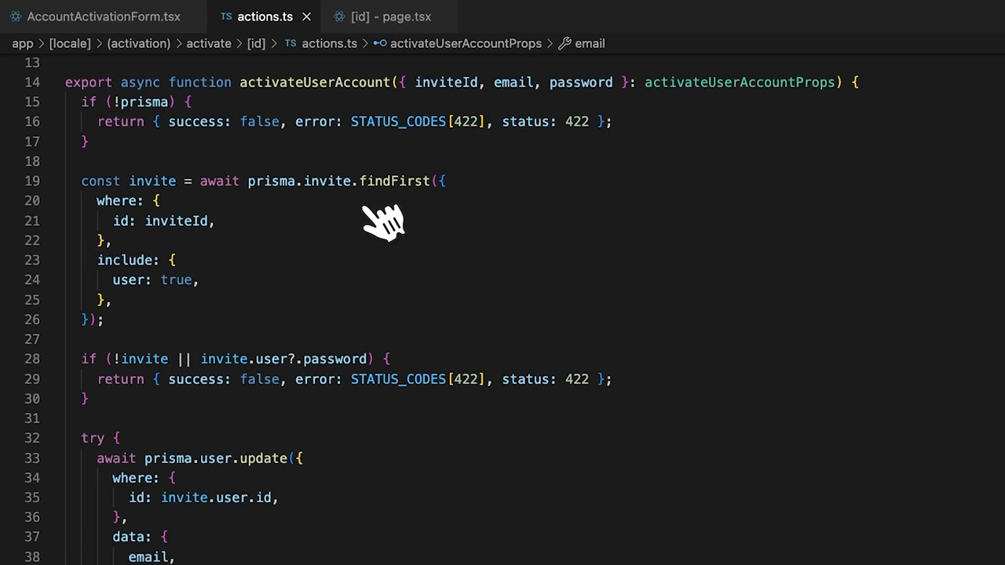
mouse_move(238, 285)
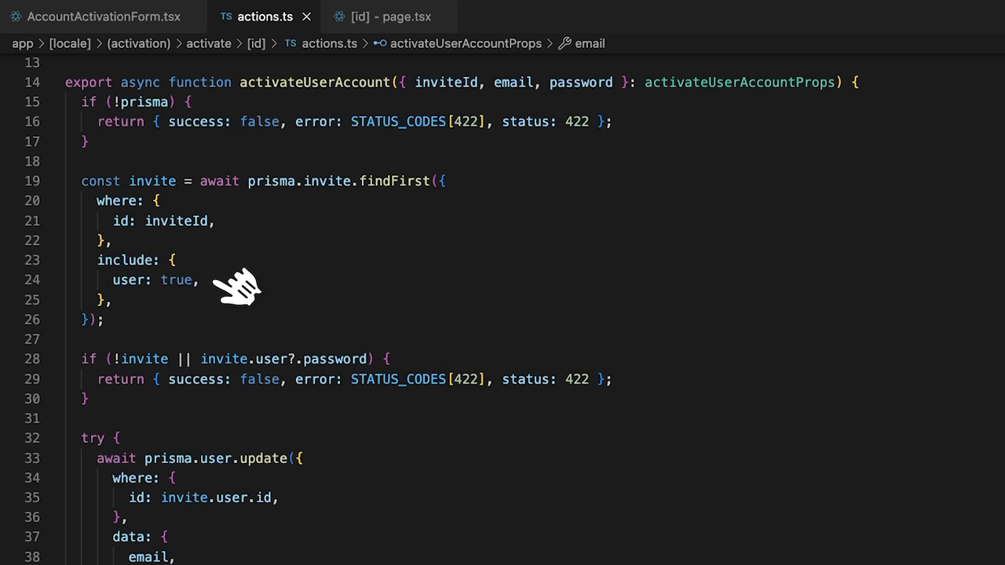
mouse_move(182, 321)
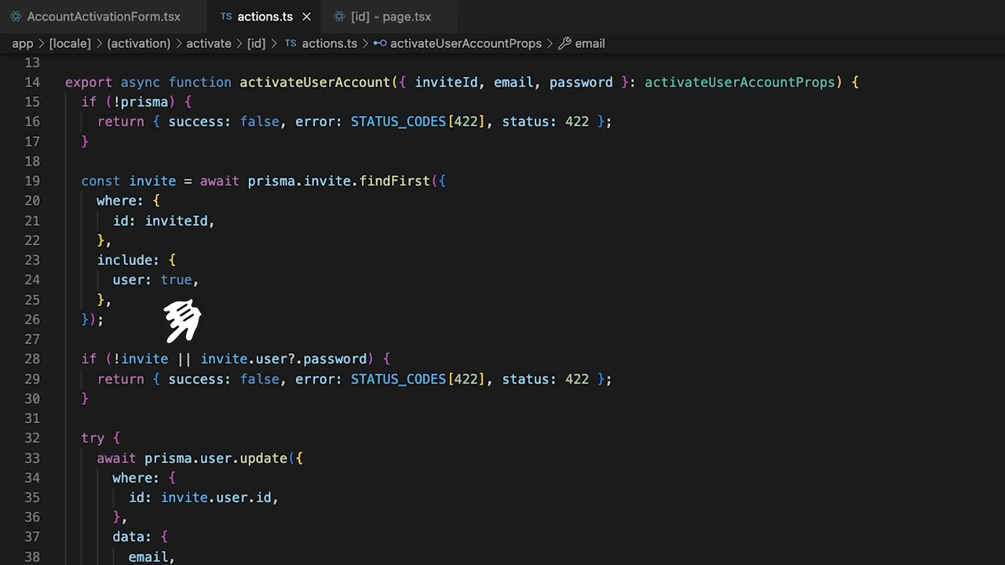
mouse_move(284, 320)
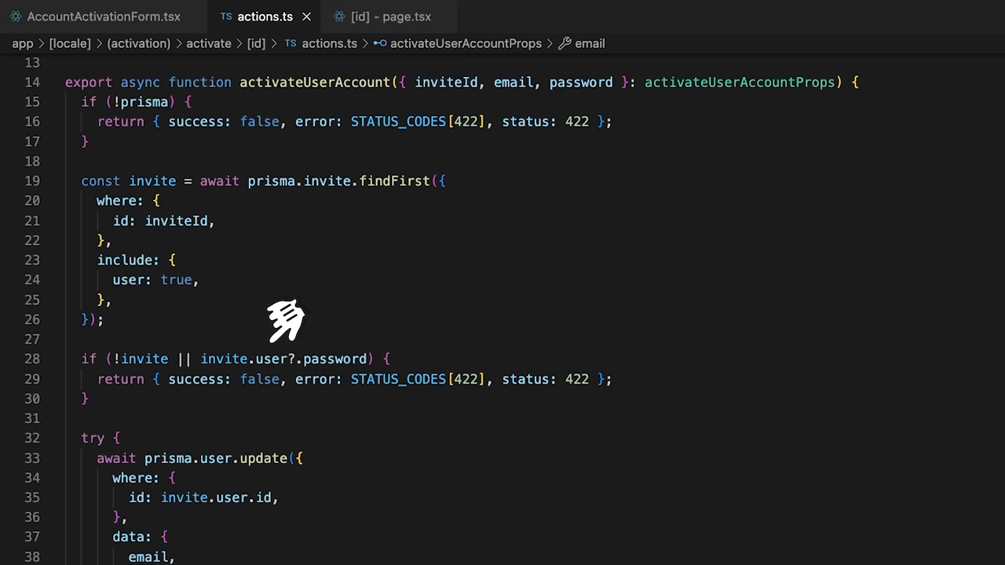
mouse_move(447, 362)
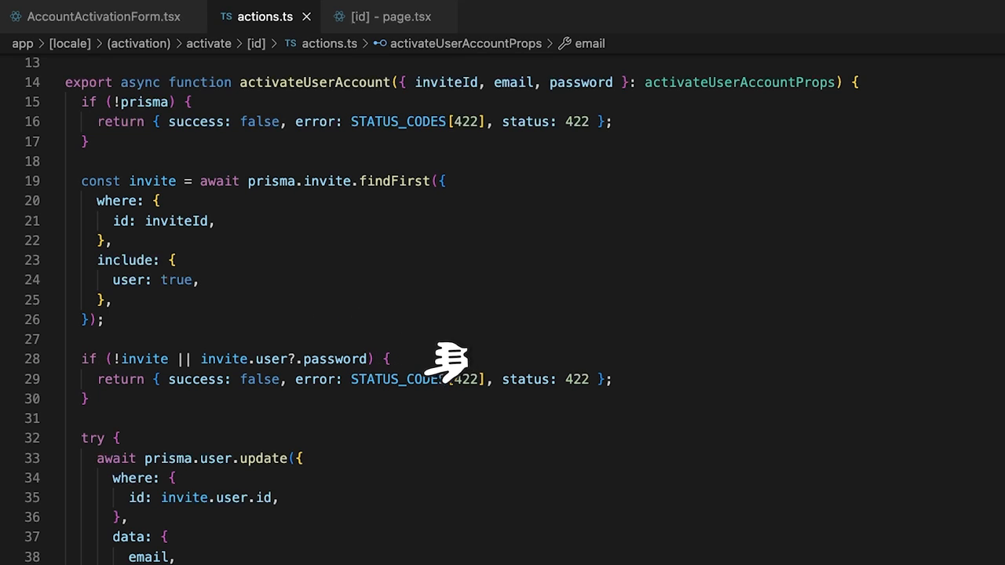
scroll("down", 3)
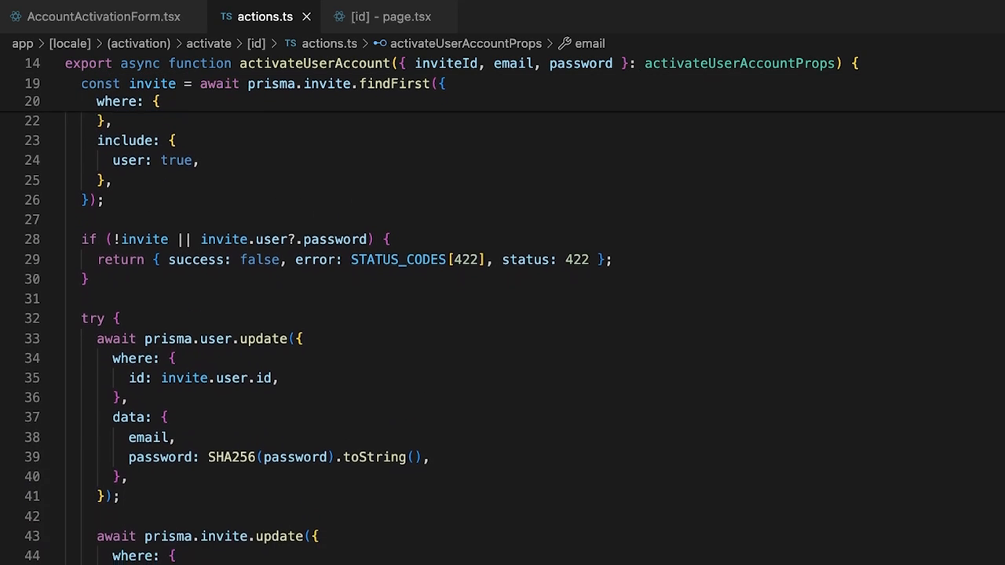
scroll("down", 3)
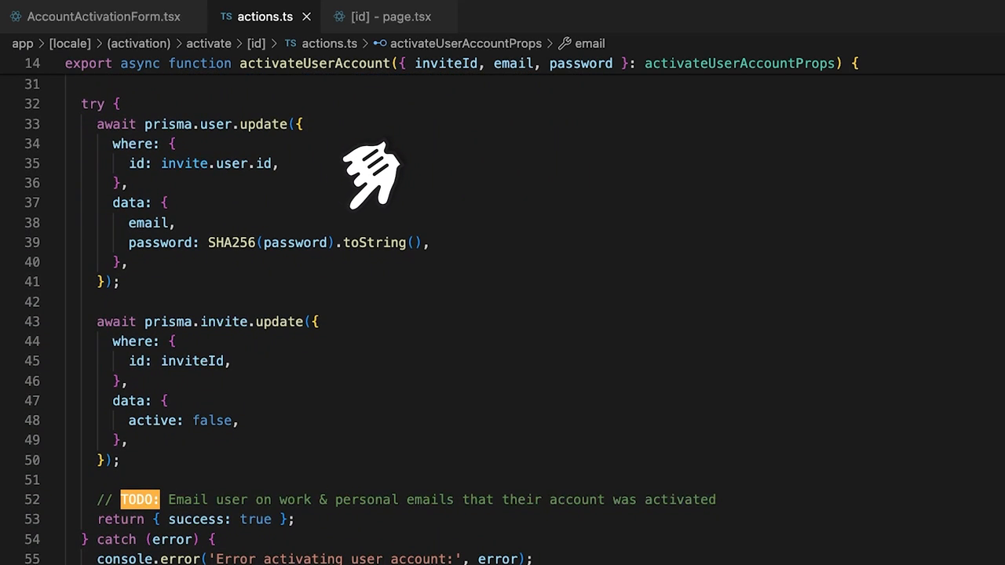
mouse_move(302, 357)
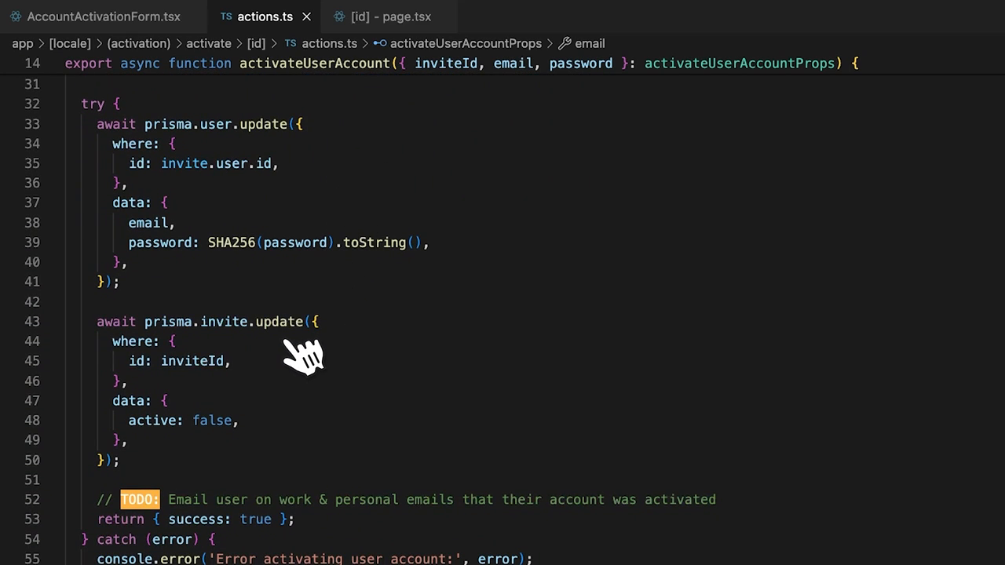
mouse_move(274, 427)
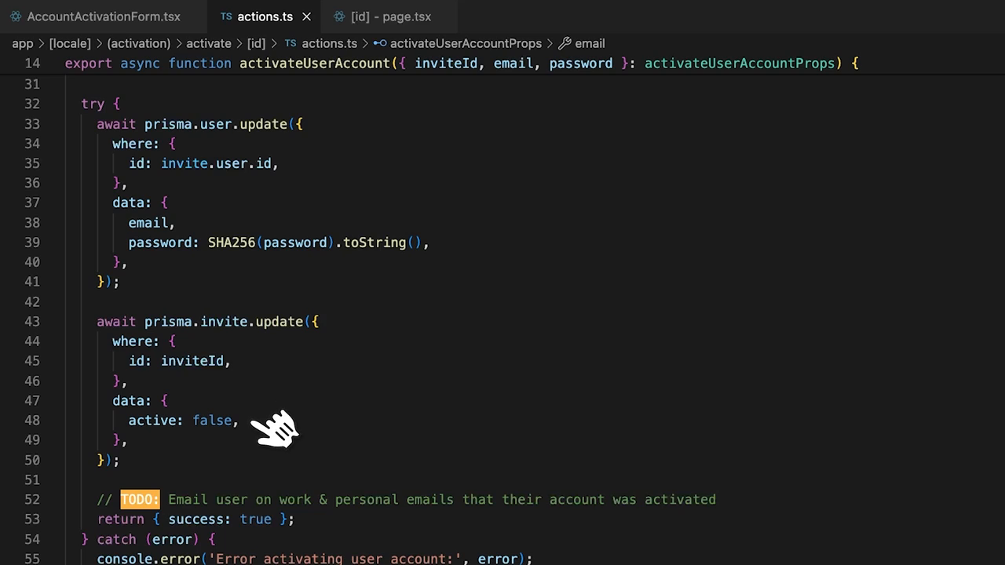
mouse_move(220, 459)
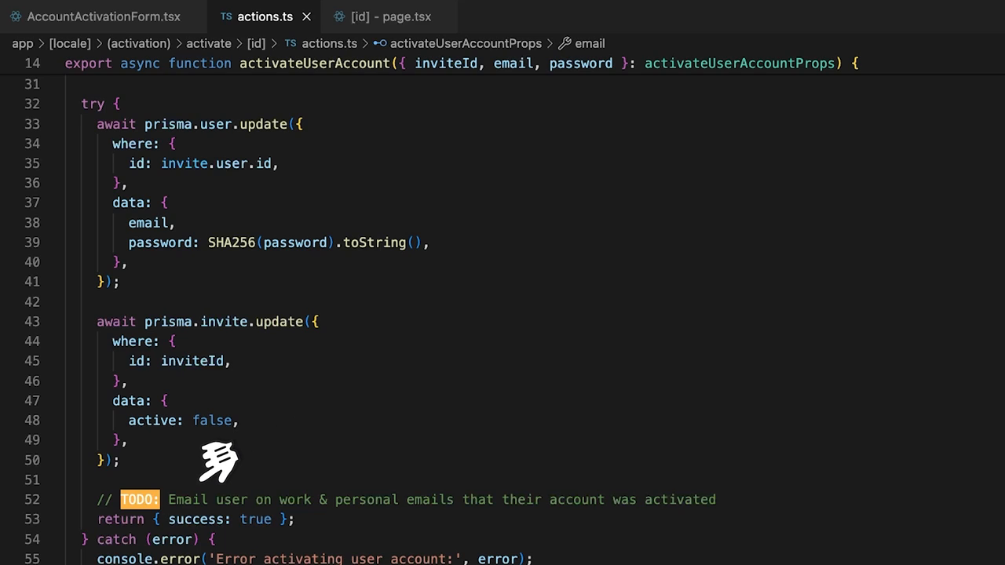
mouse_move(469, 462)
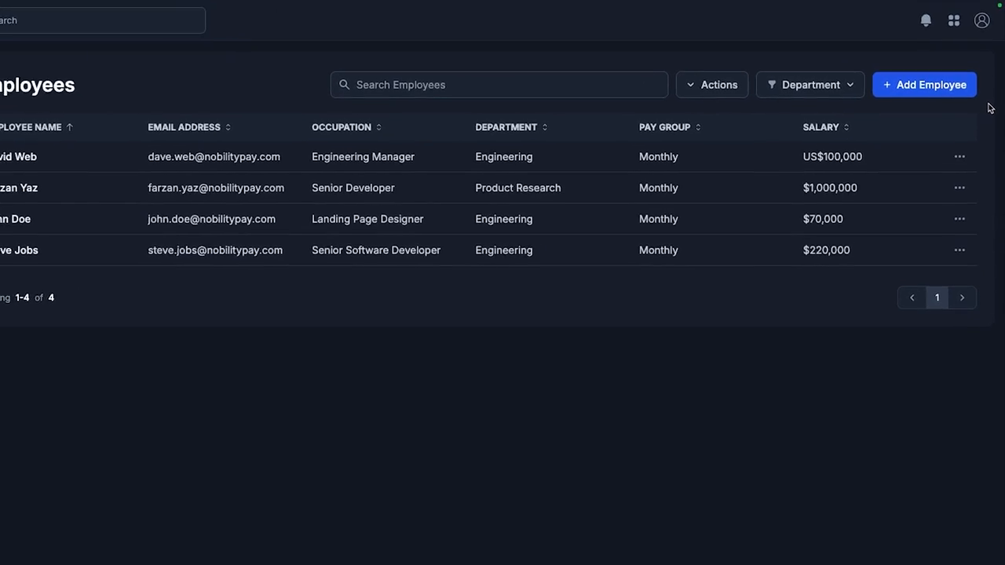
- Create an Ontario-based Intermediate Designer in Engineering with a 75000 salary
left_click(923, 84)
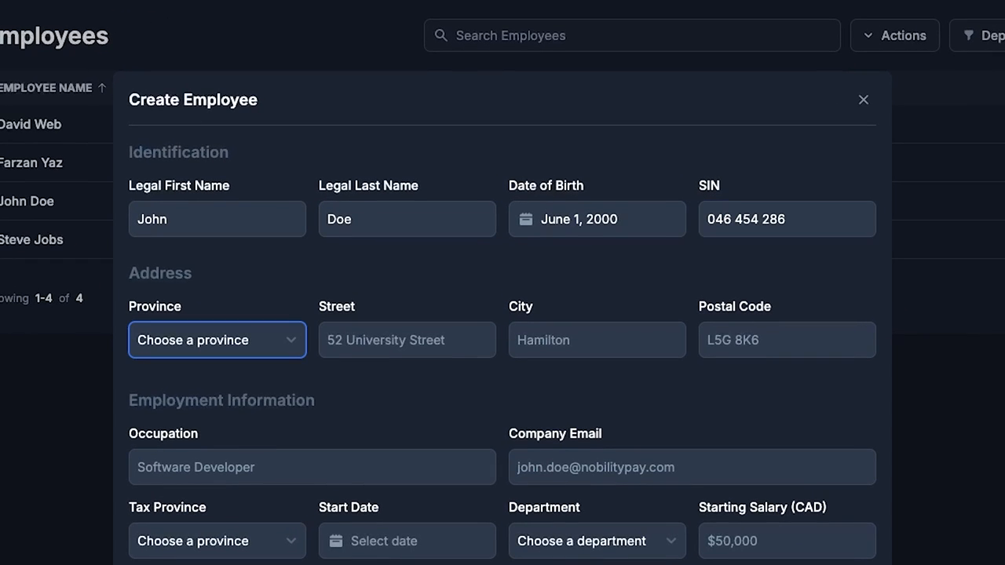
left_click(216, 339)
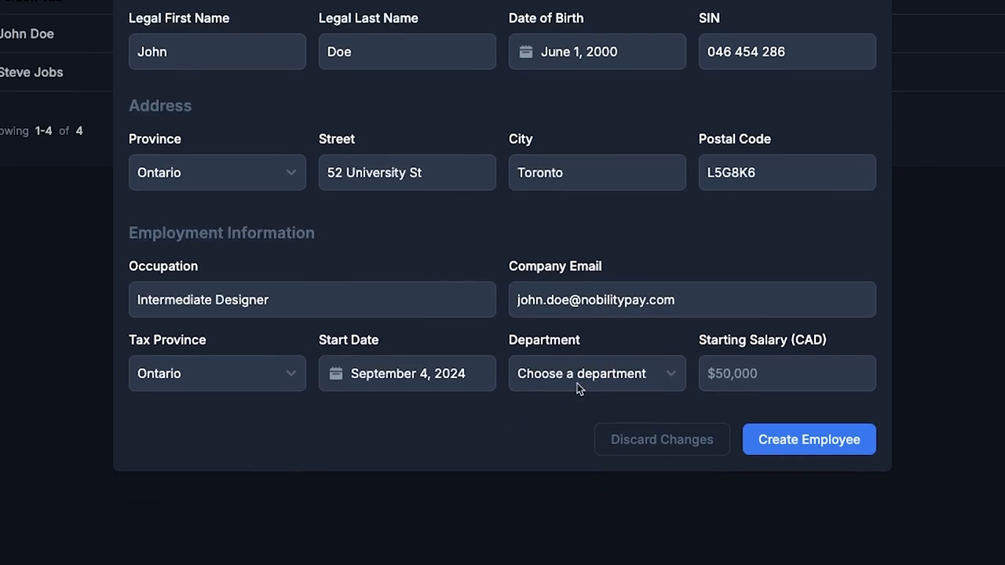
left_click(596, 372)
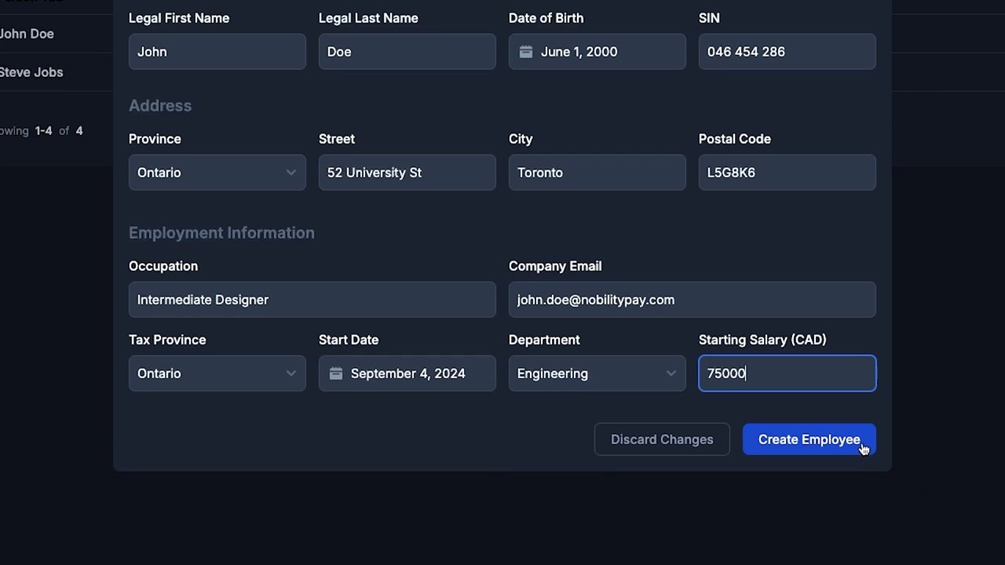
left_click(810, 439)
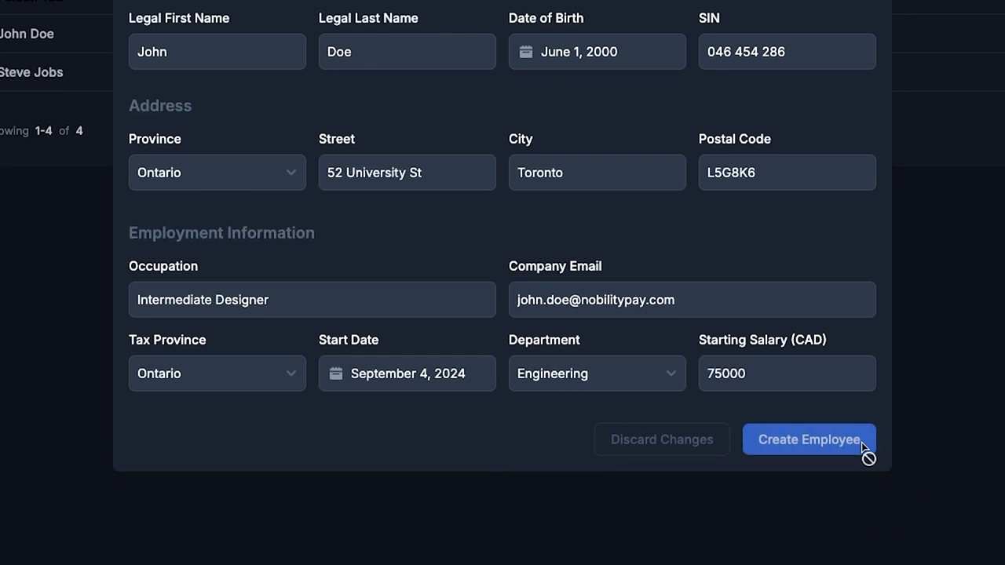
left_click(808, 438)
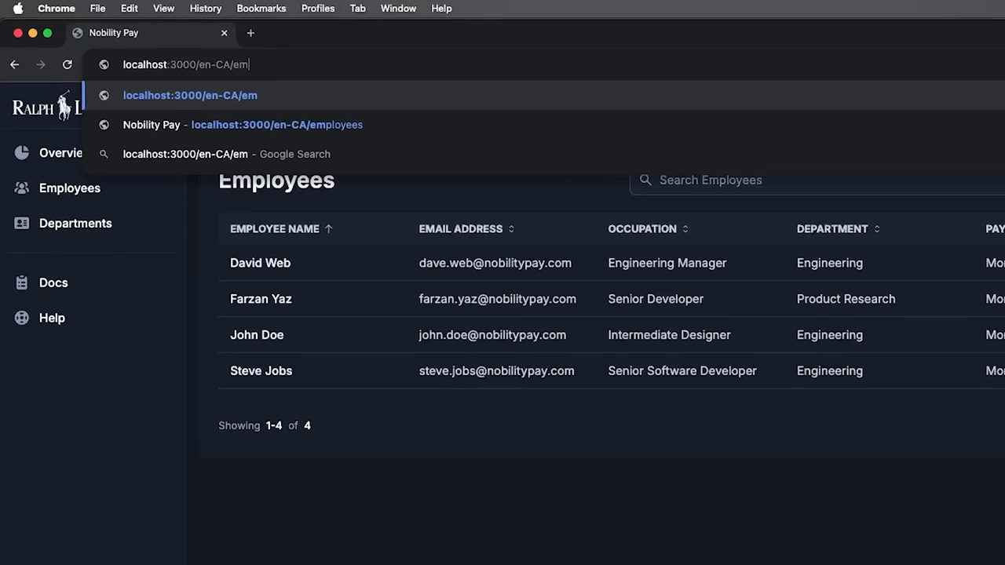
type("localhost:3000/en-CA/activate/1")
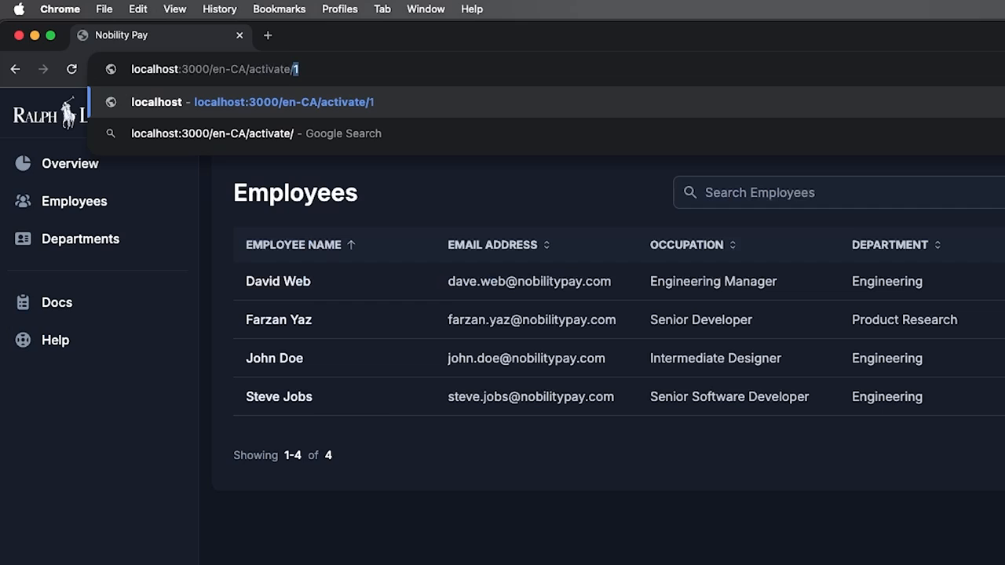
type("cm0ok4zbr0002v62kppt3oh7e")
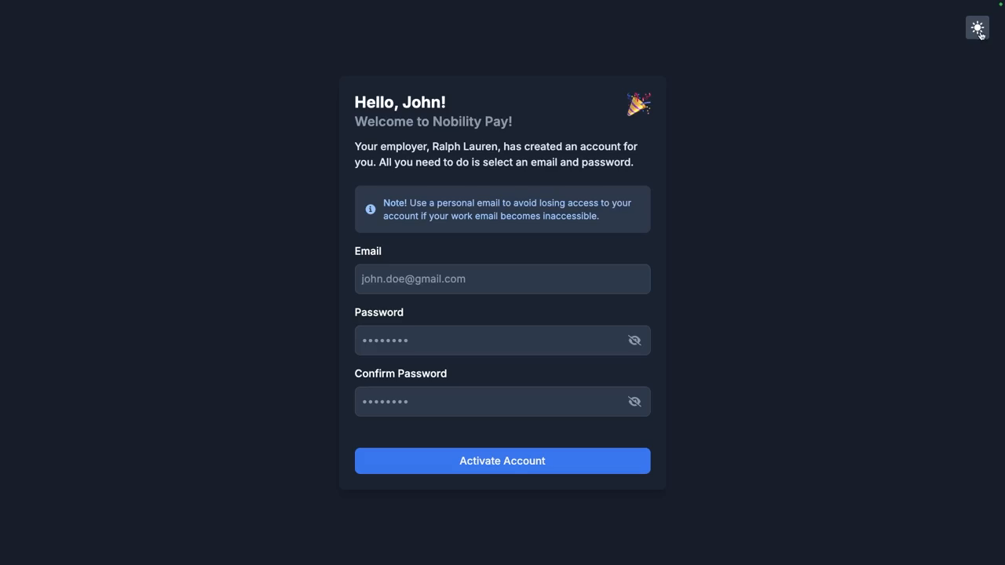
- Toggle the activation page to light theme and back to dark
left_click(976, 28)
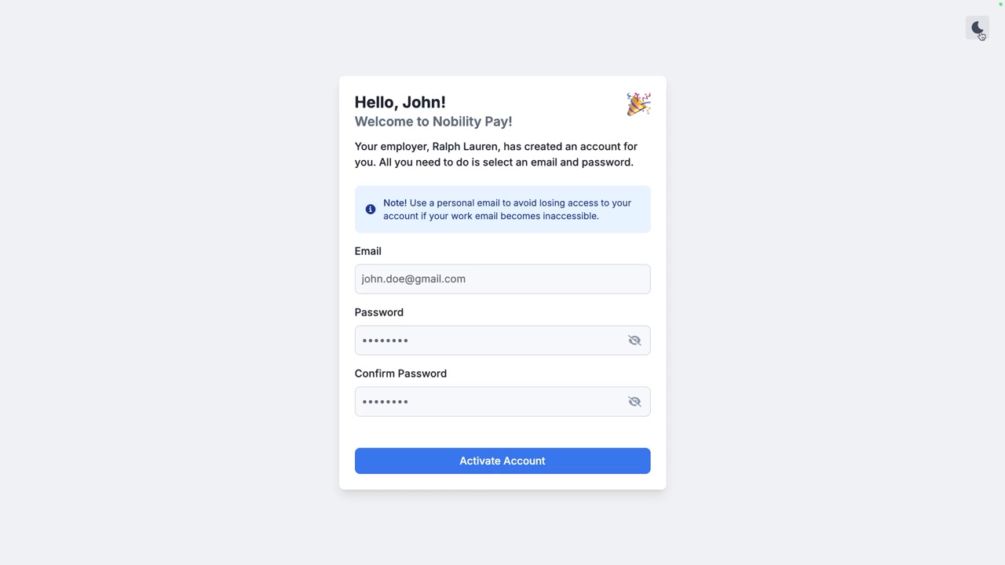
left_click(976, 27)
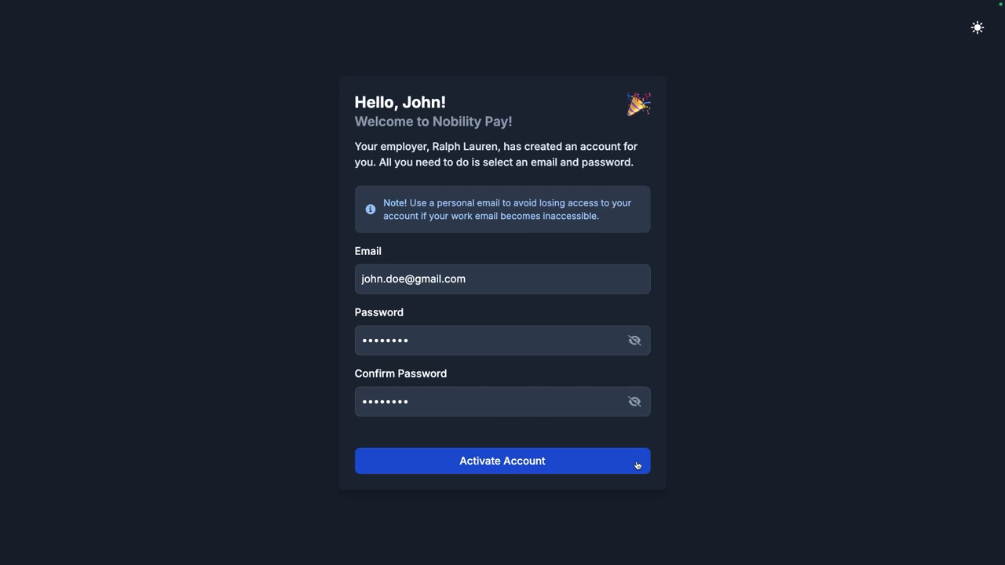
left_click(501, 461)
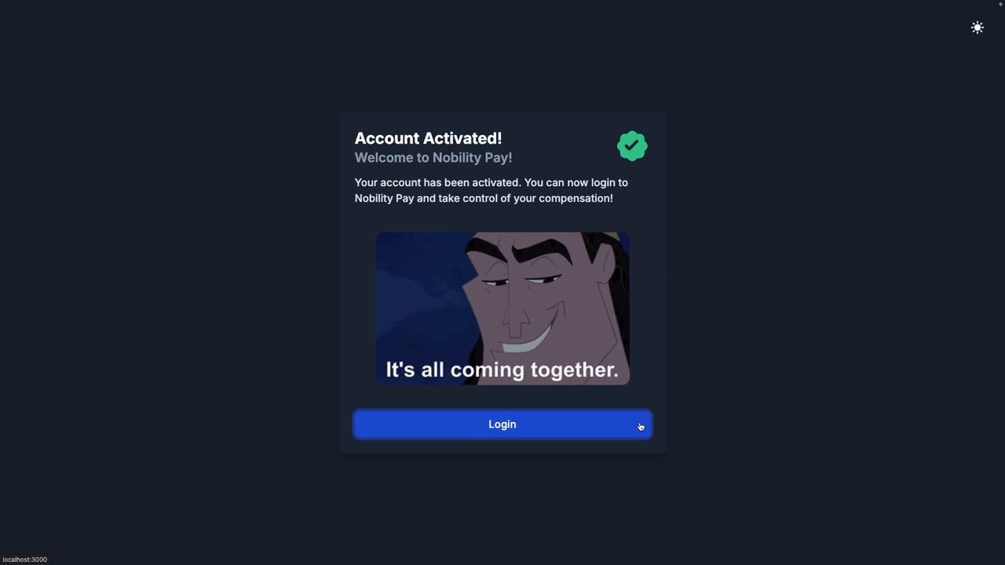
left_click(501, 423)
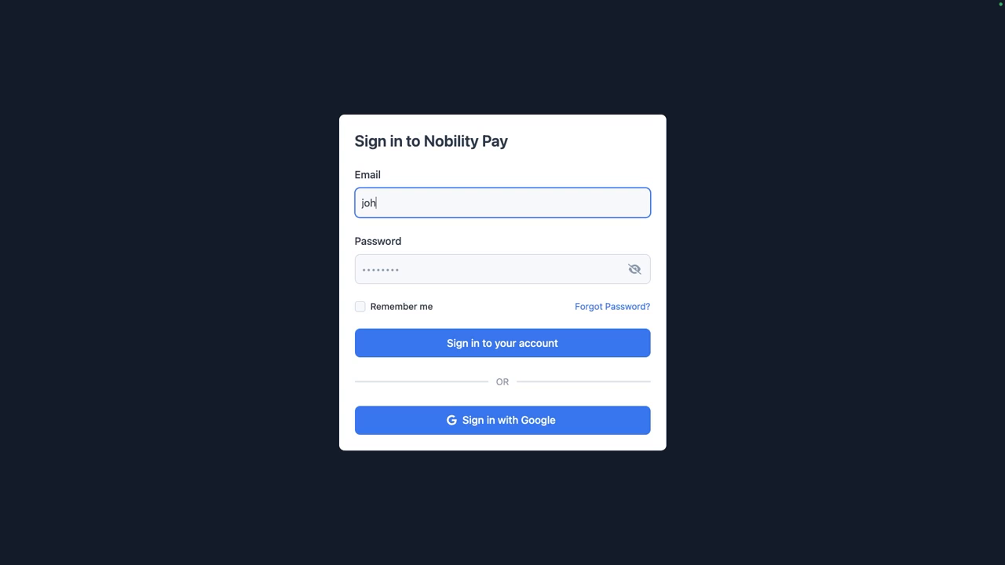
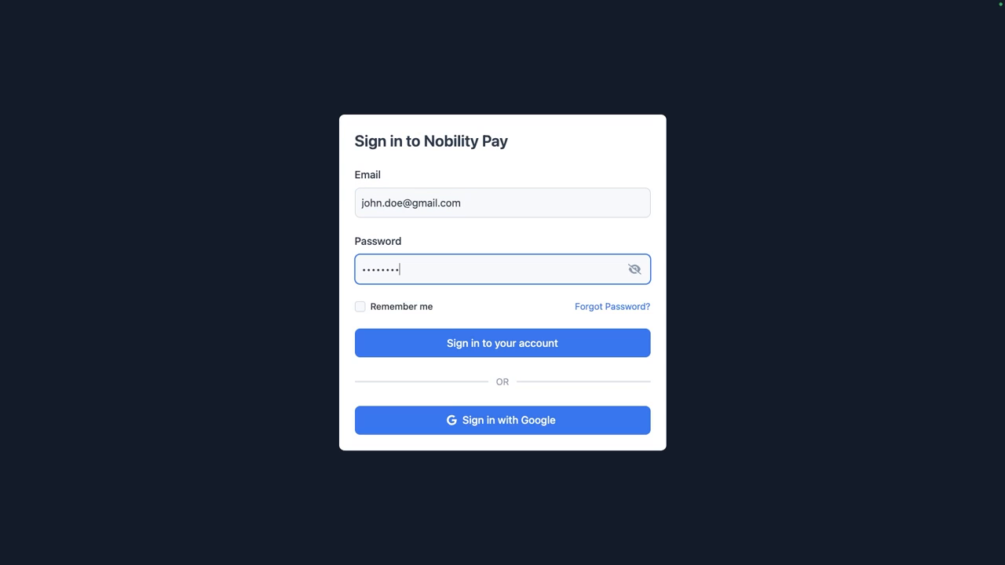
left_click(502, 342)
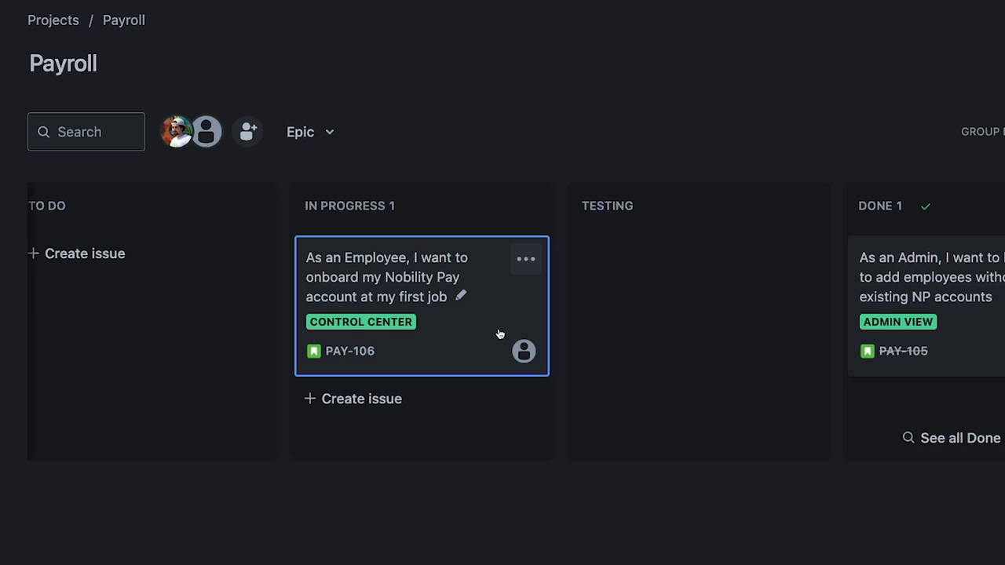
left_click_drag(421, 304, 757, 451)
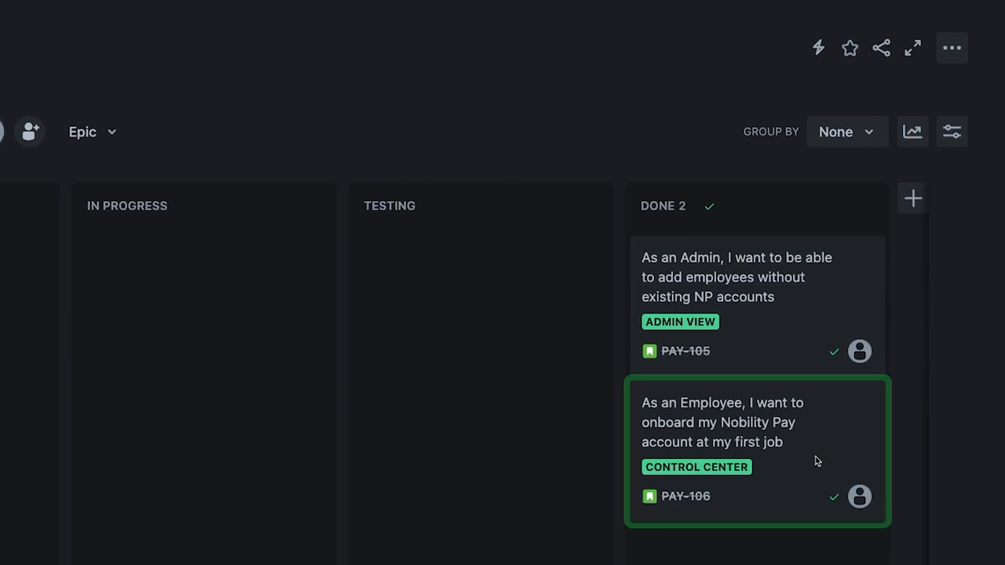